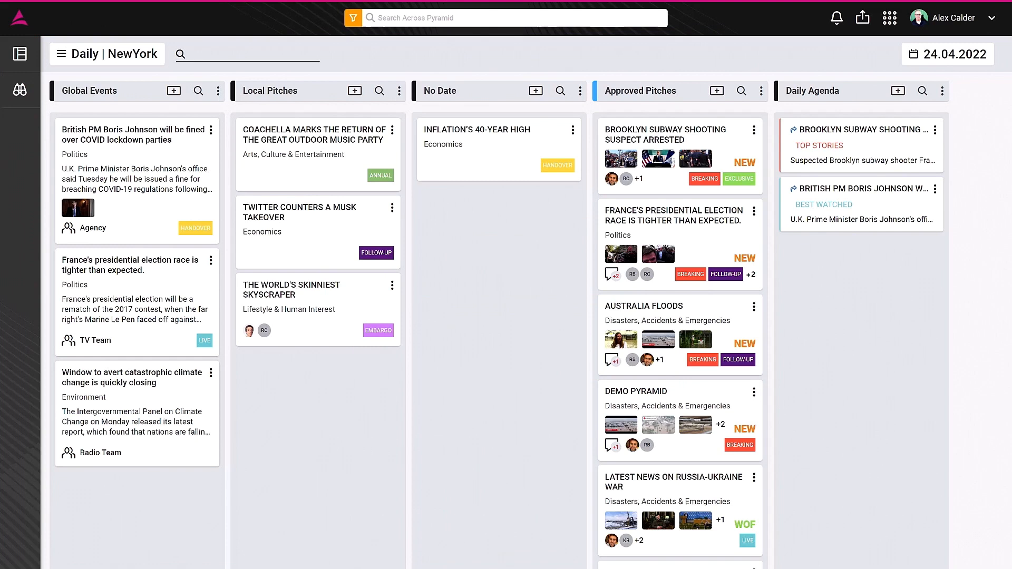
- Switch the planning board from Daily | NewYork to Daily | London, then pick another board
left_click(318, 152)
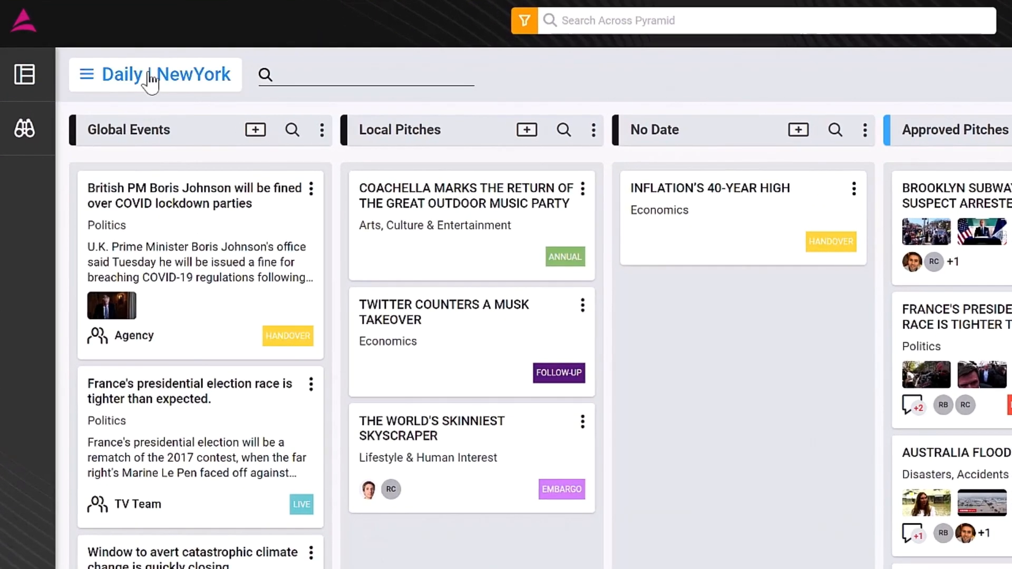
left_click(155, 74)
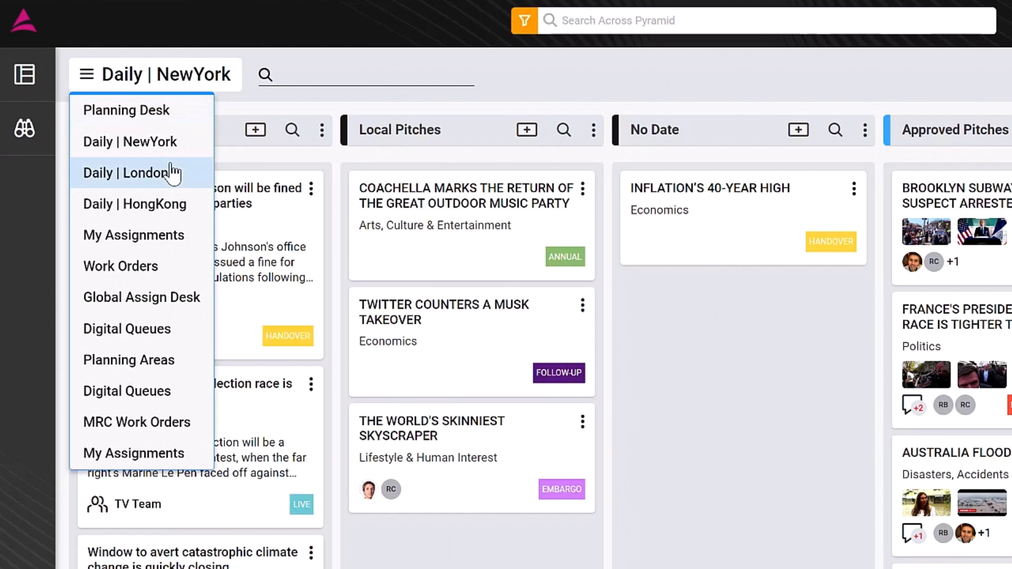
left_click(134, 171)
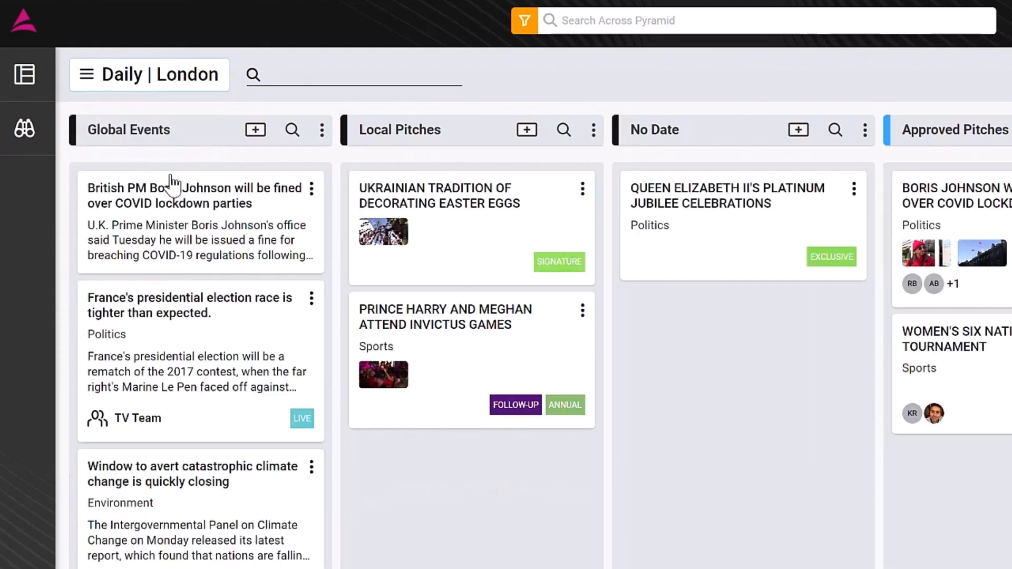
left_click(150, 74)
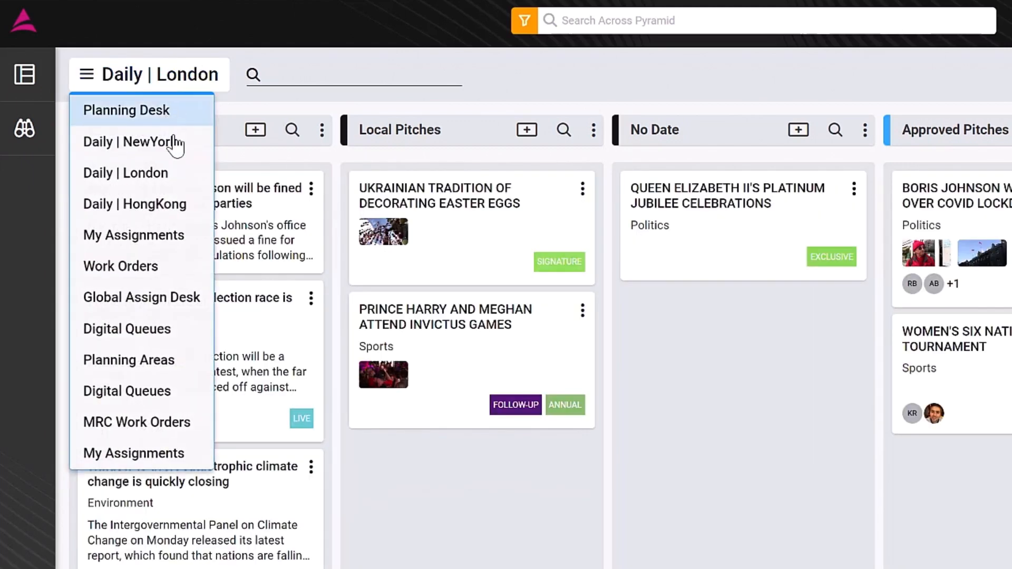
mouse_move(129, 141)
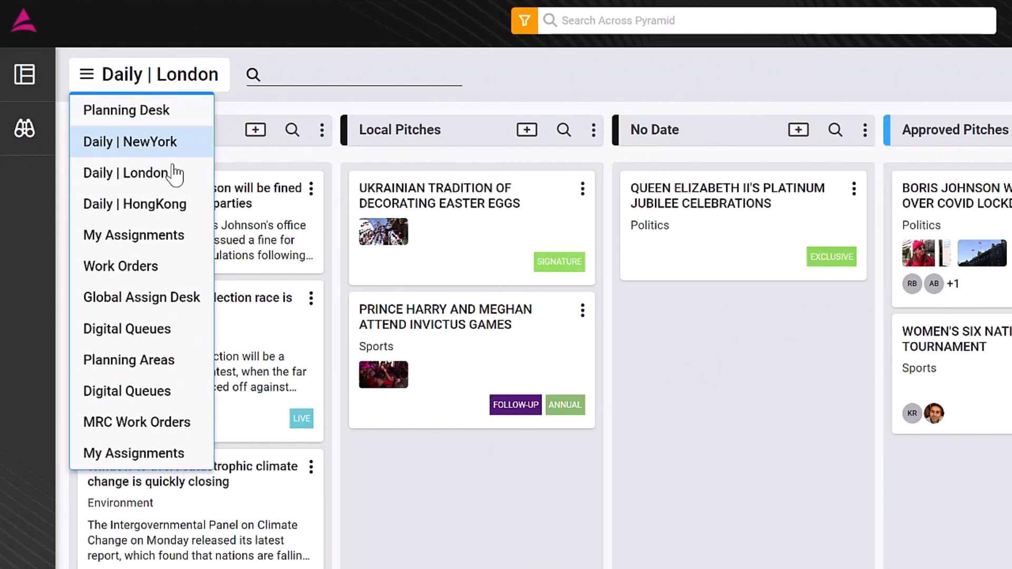
left_click(130, 143)
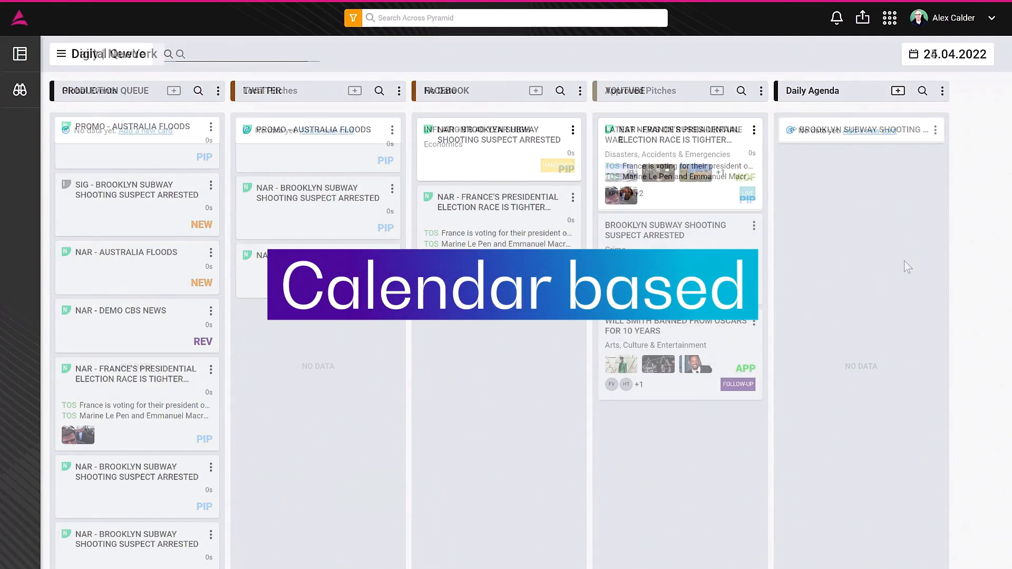
- Return to the Daily | NewYork planning board
left_click(947, 53)
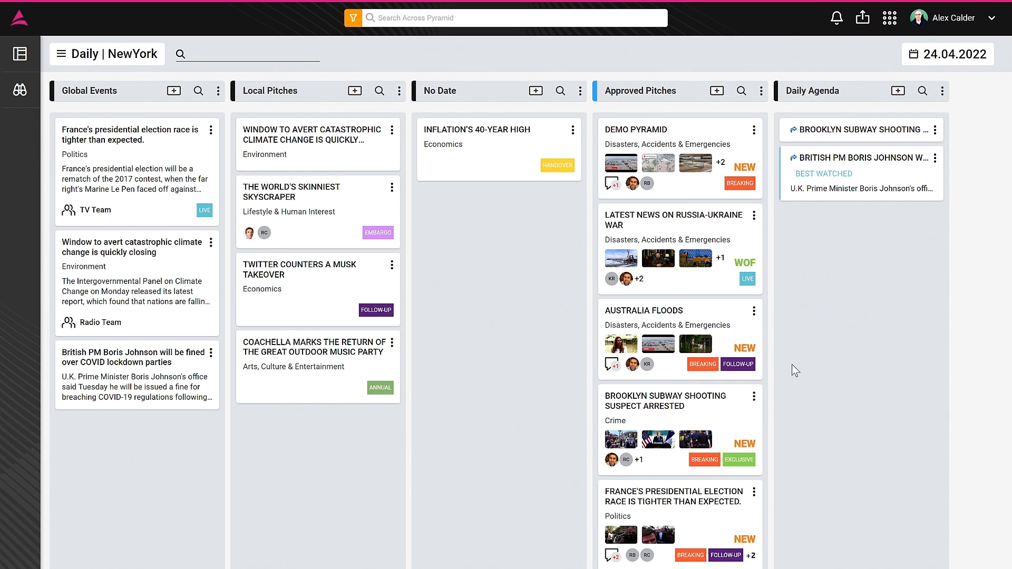
mouse_move(403, 219)
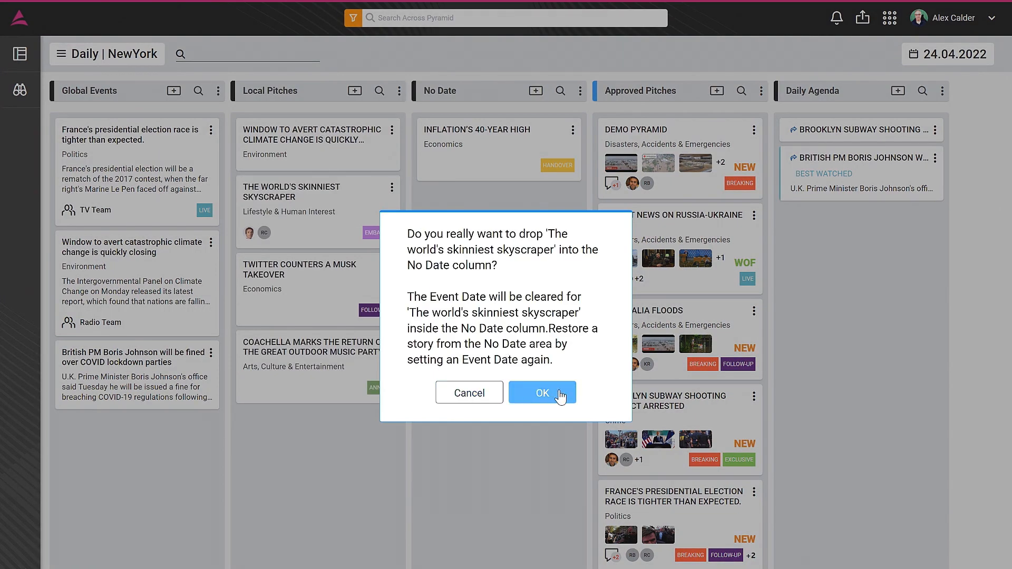
- Answer the No Date drop confirmation for the skyscraper pitch
left_click(542, 393)
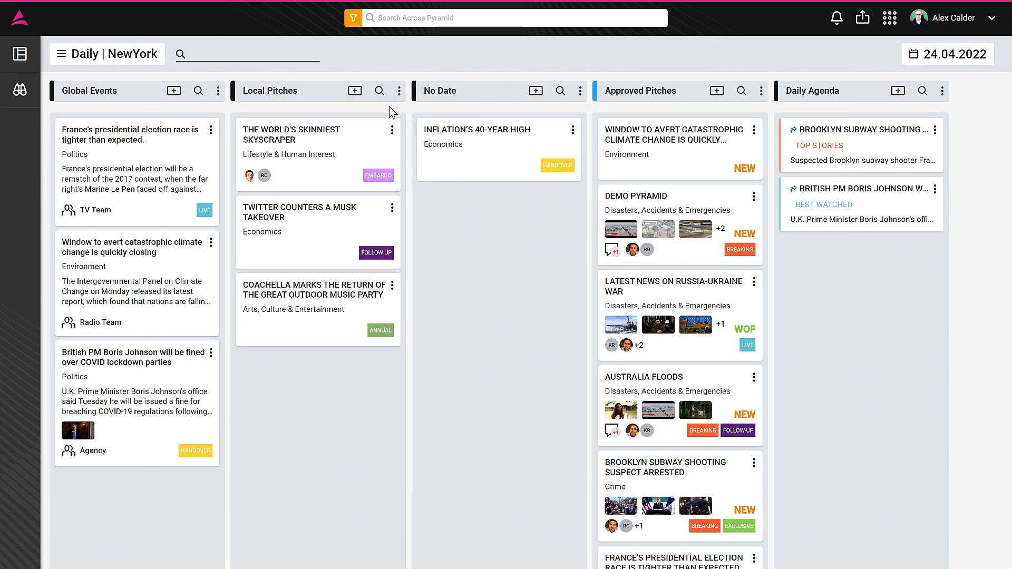
mouse_move(371, 140)
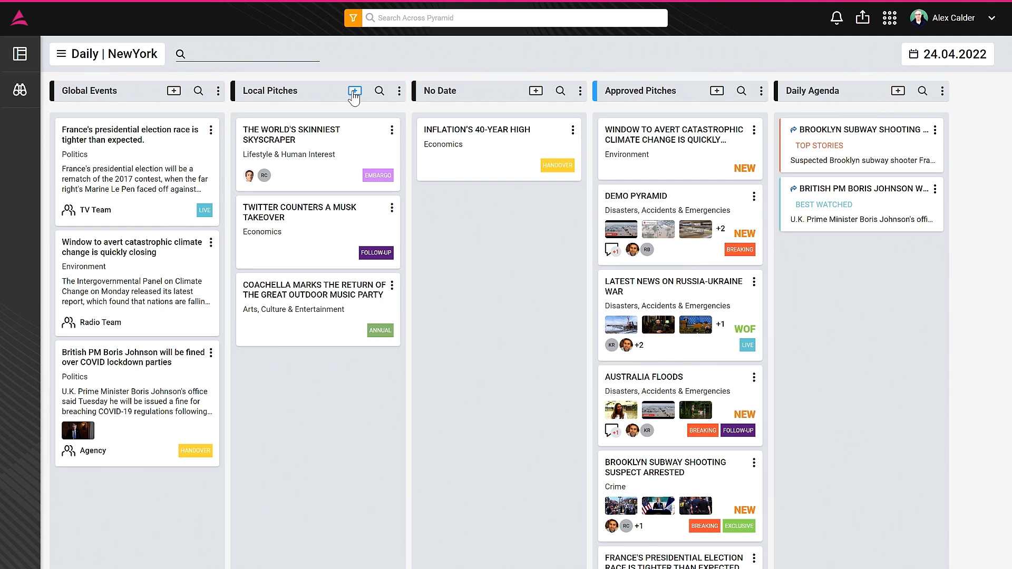
- Create a Local Pitches story 'The Weather Station reports that severe rain will hit New York' dated April 24
left_click(354, 90)
type("Rain Storm Hit")
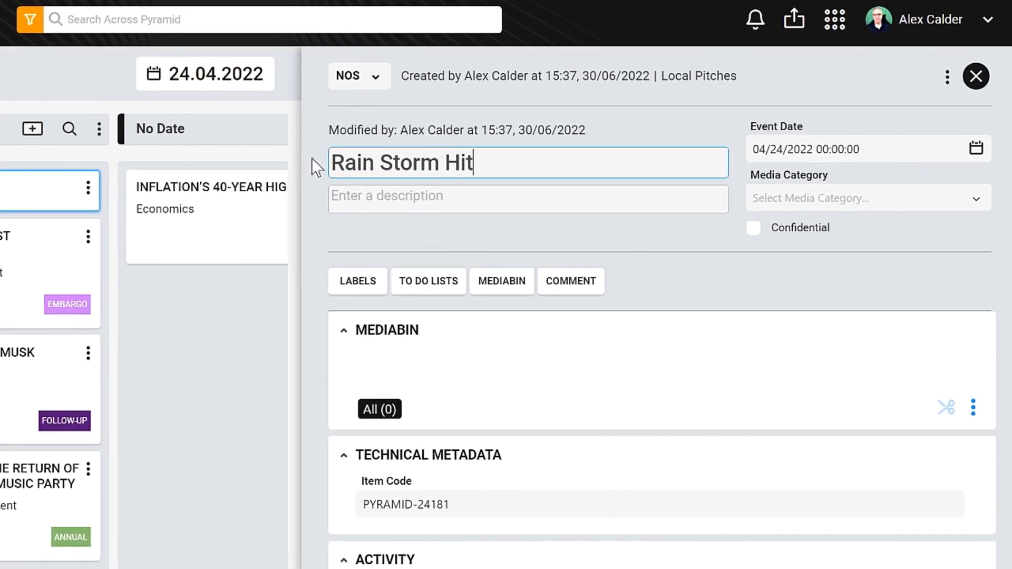
type("The Weather Sta")
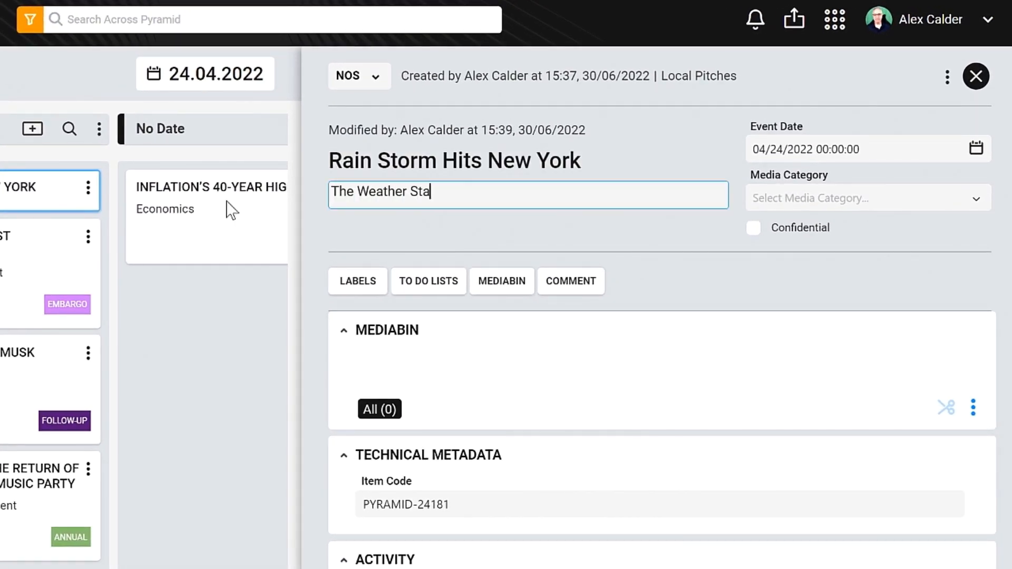
type("tion reports that severe rain will hit New York soon.")
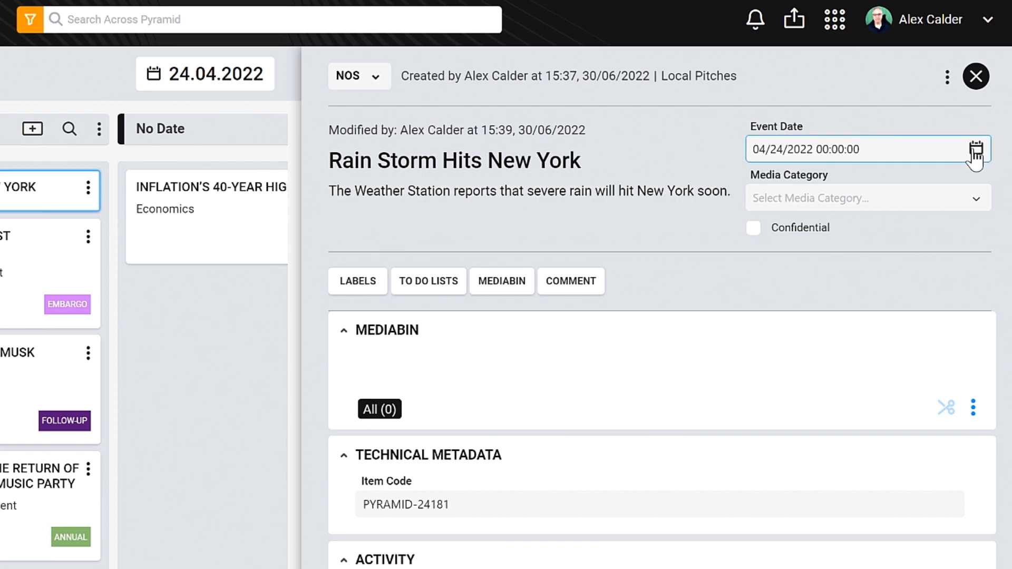
left_click(977, 148)
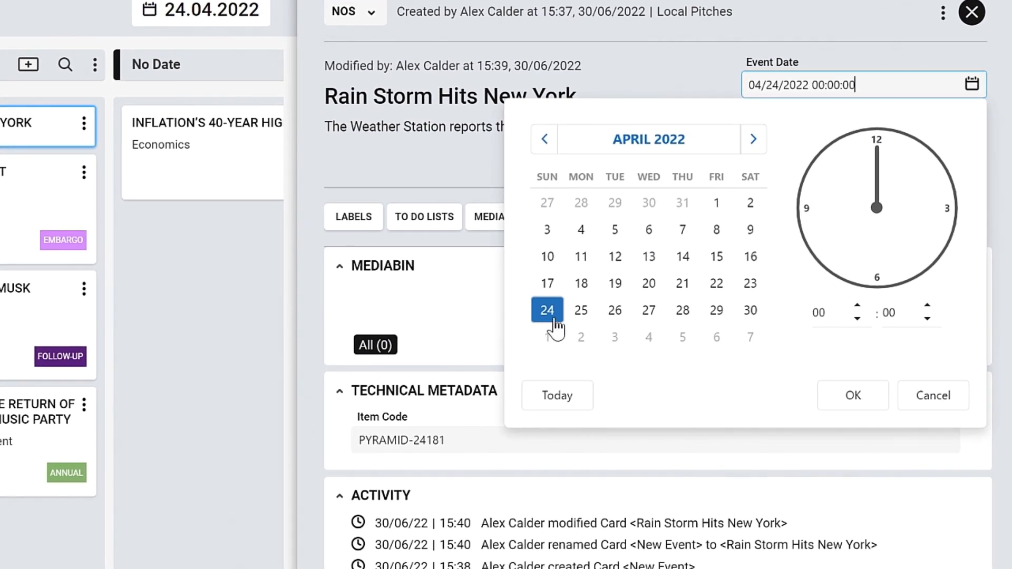
left_click(852, 396)
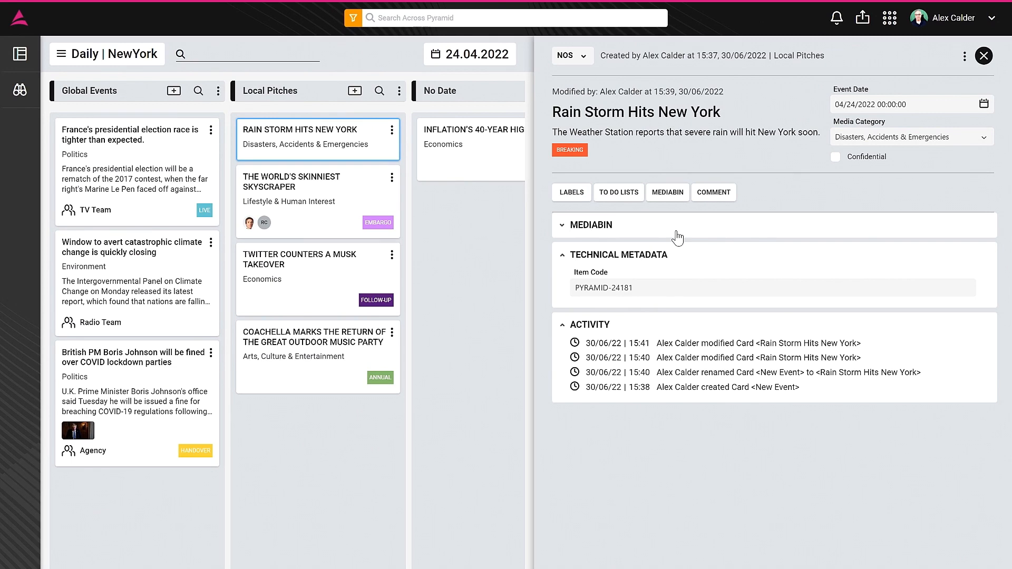
- Preview New Yorking Rain Storm.mp4 and add the storm clips to the story's MEDIABIN
left_click(668, 192)
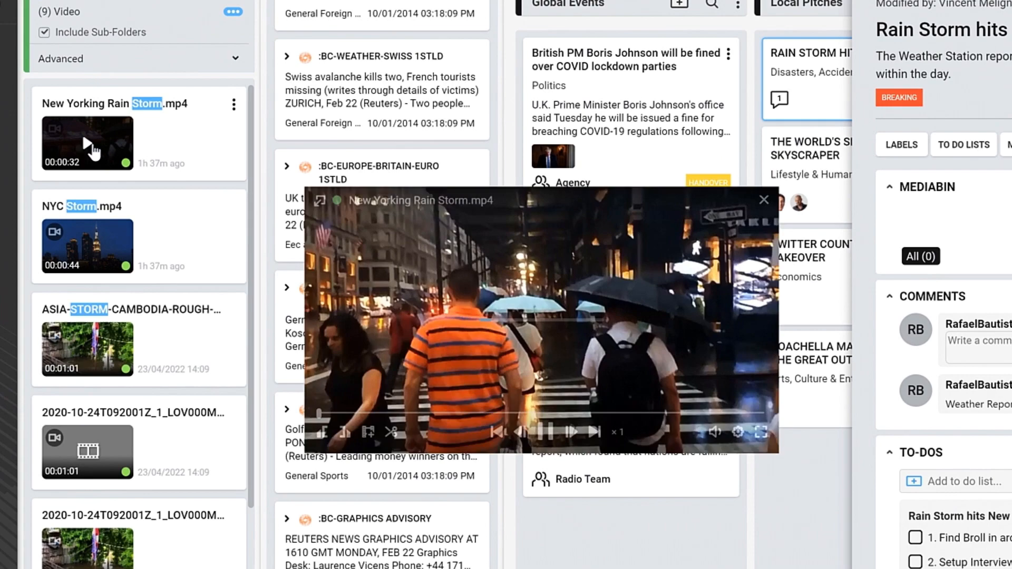
left_click(547, 432)
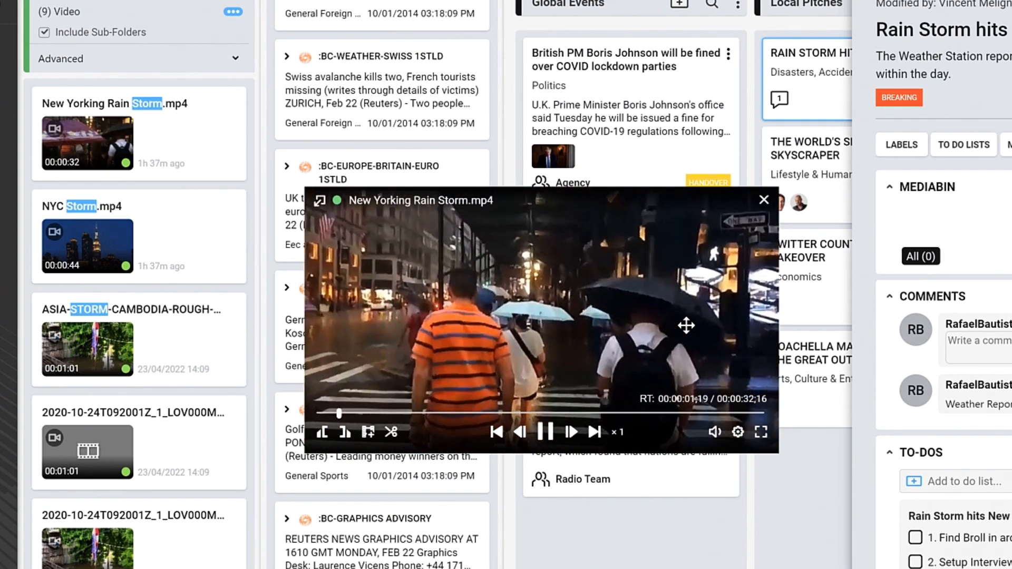
left_click(765, 200)
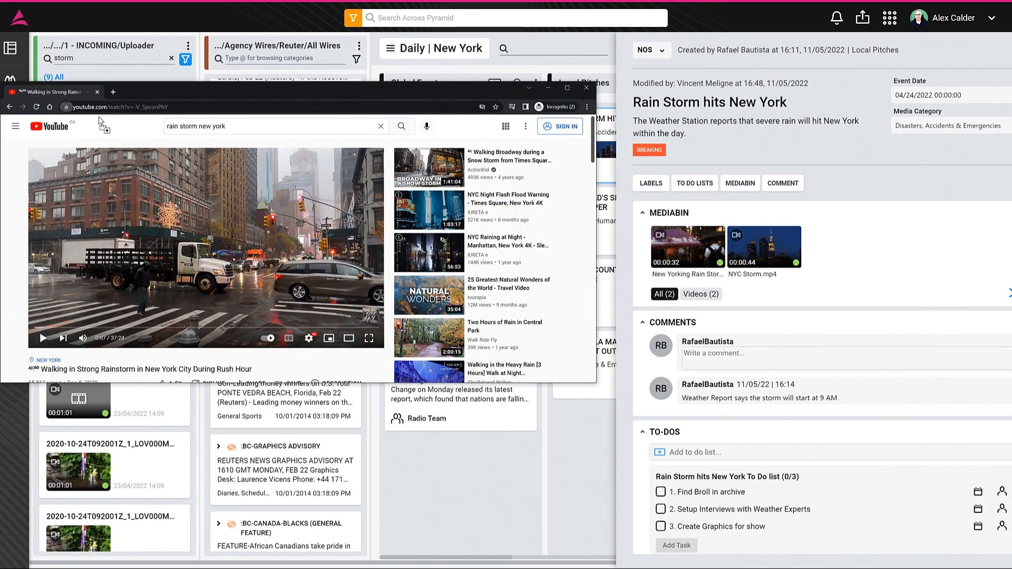
- Add the YouTube rainstorm video to the Rain Storm story's media
left_click(587, 87)
type("Jona")
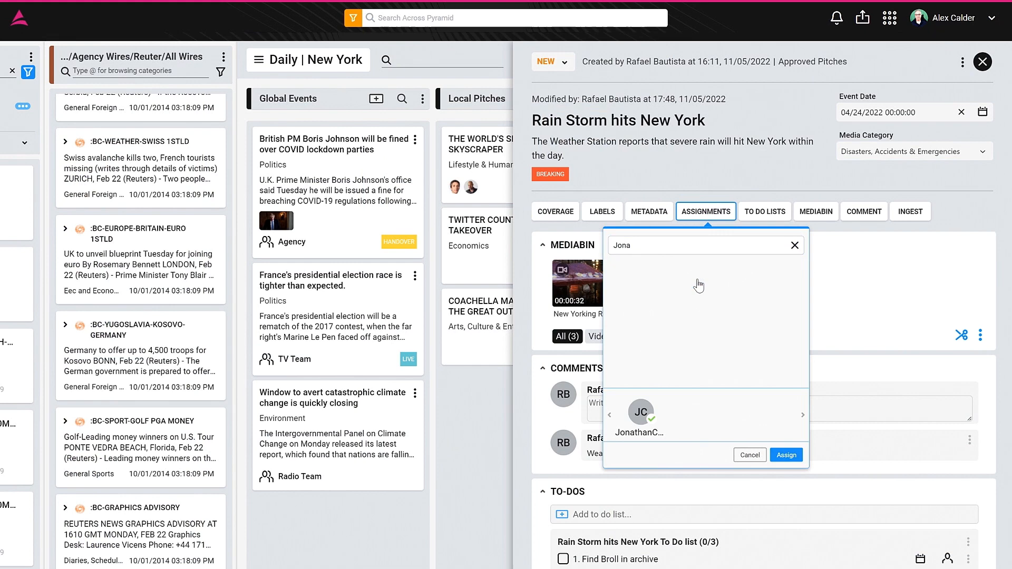
left_click(786, 455)
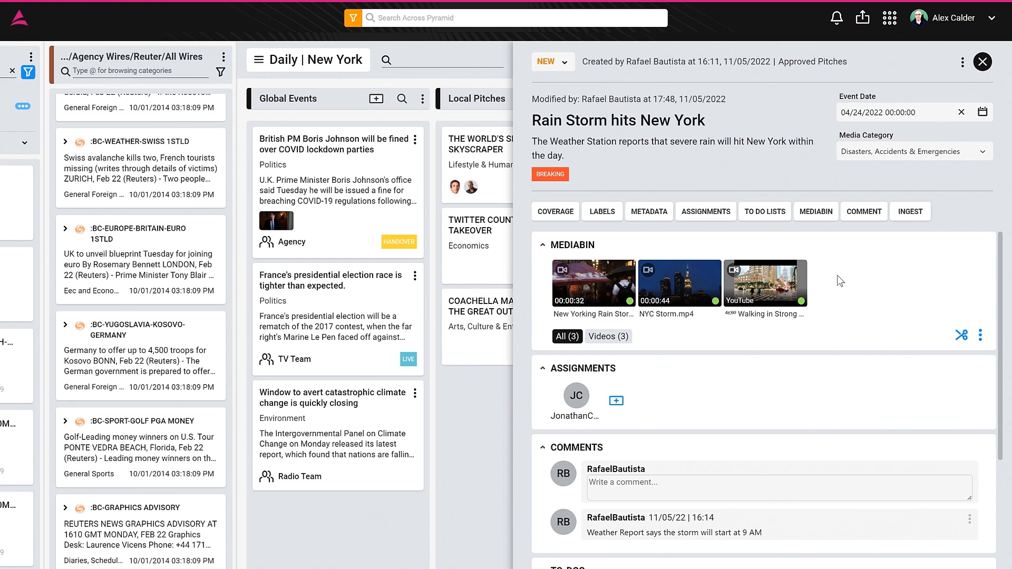
left_click(864, 211)
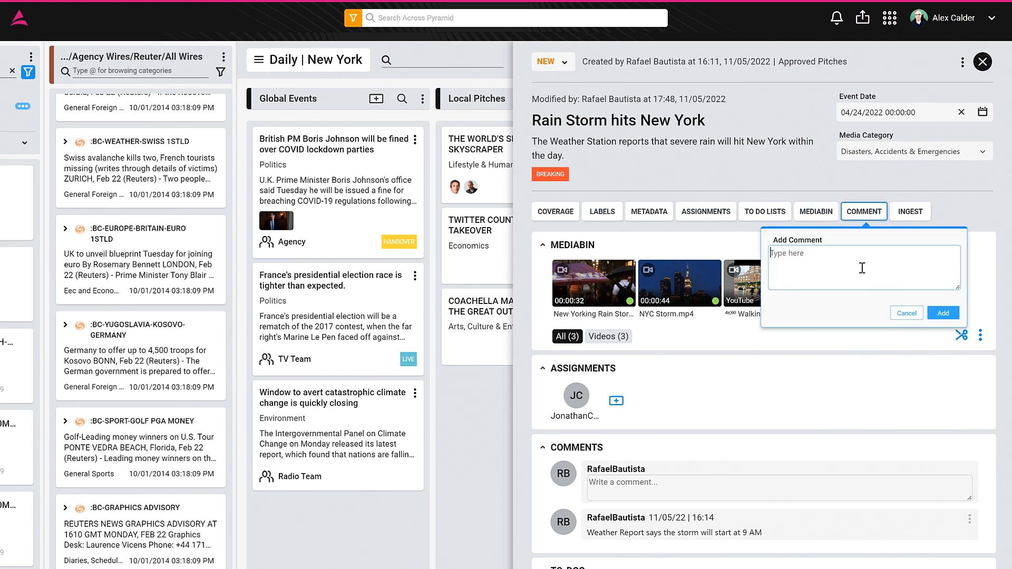
type("Rain has start")
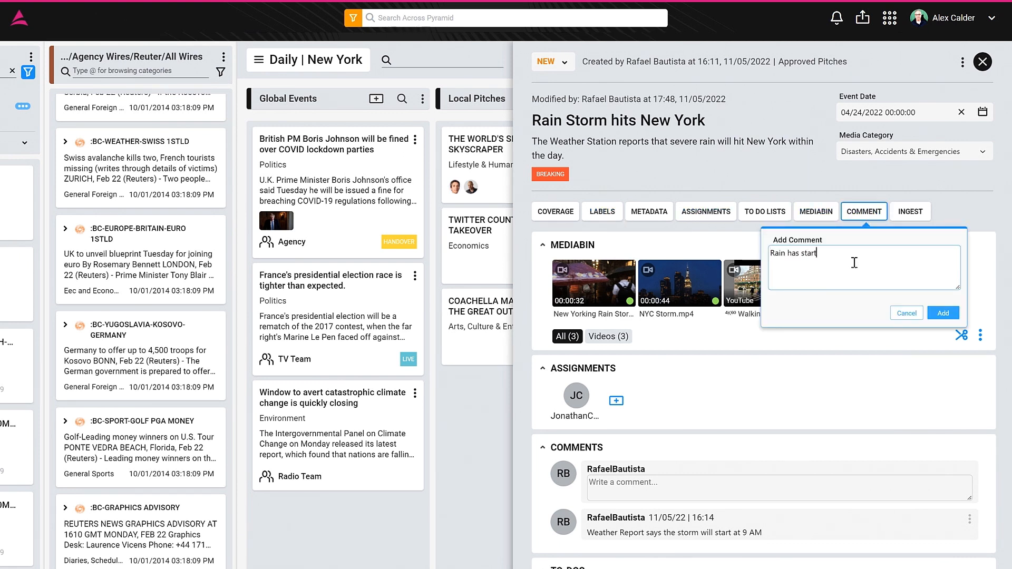
- Start a new work order from the story's Coverage options
left_click(942, 312)
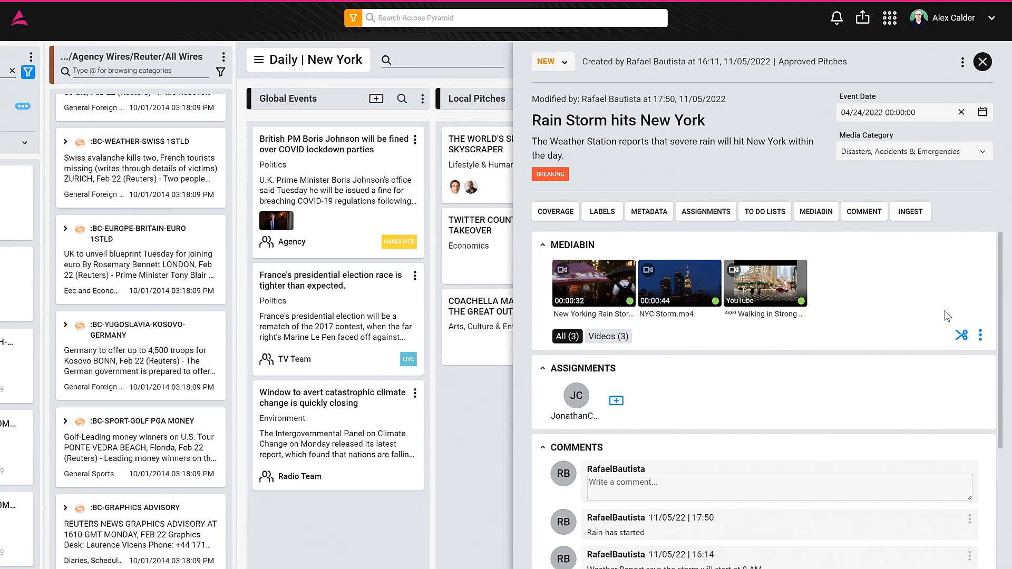
left_click(643, 341)
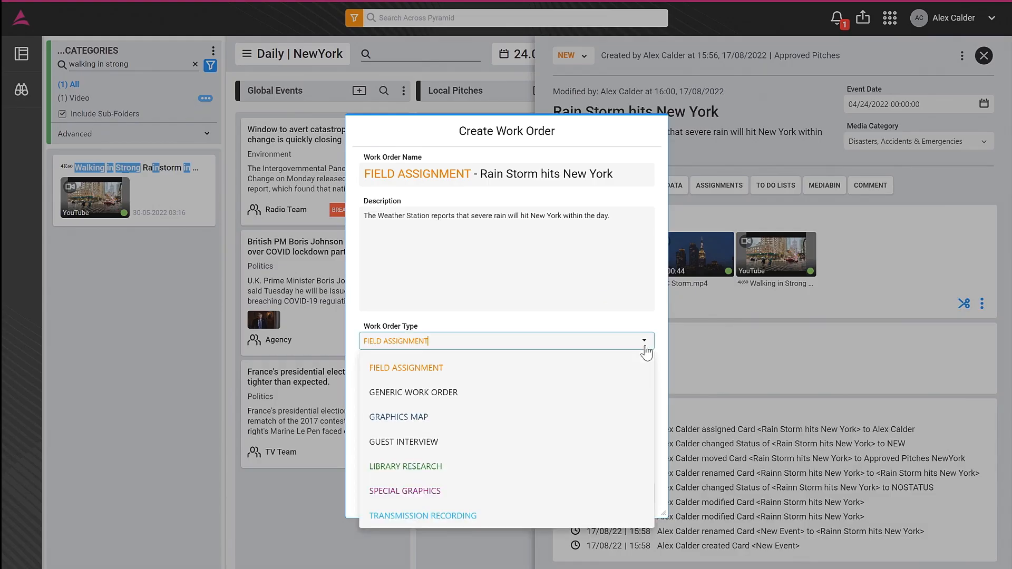
- Set the work order type to FIELD ASSIGNMENT after trying SPECIAL GRAPHICS and LIBRARY RESEARCH
left_click(405, 491)
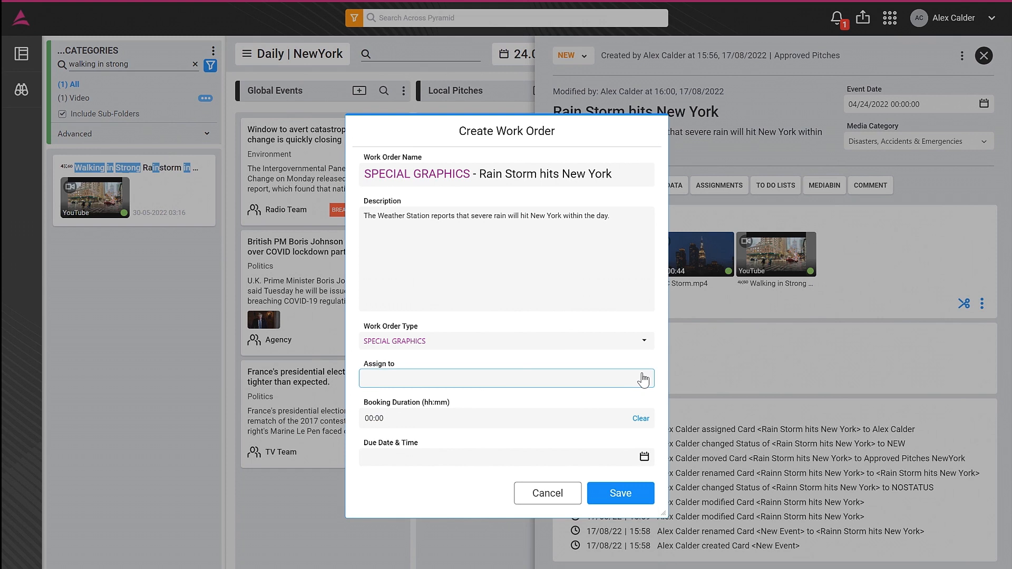
left_click(506, 378)
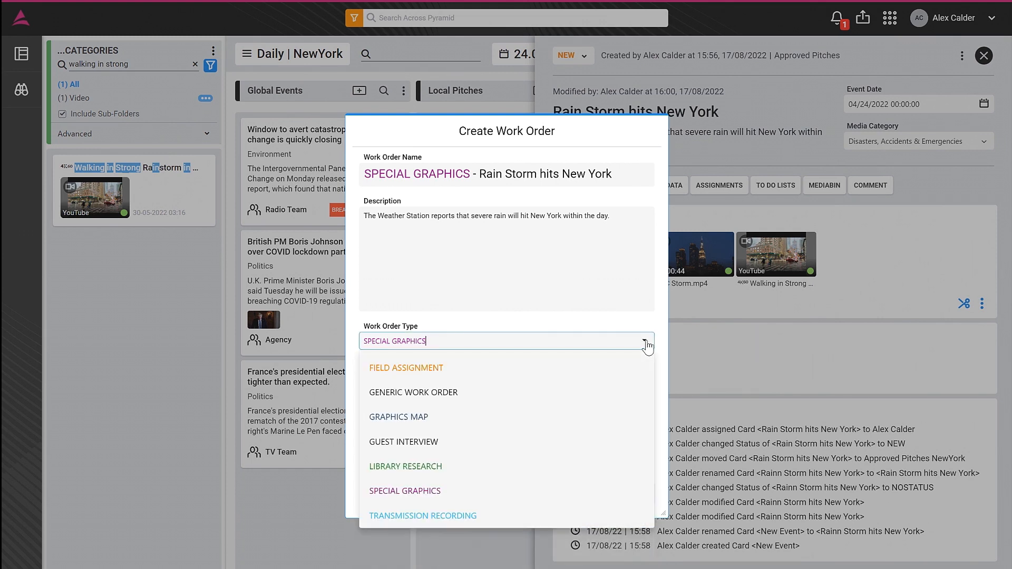
left_click(404, 467)
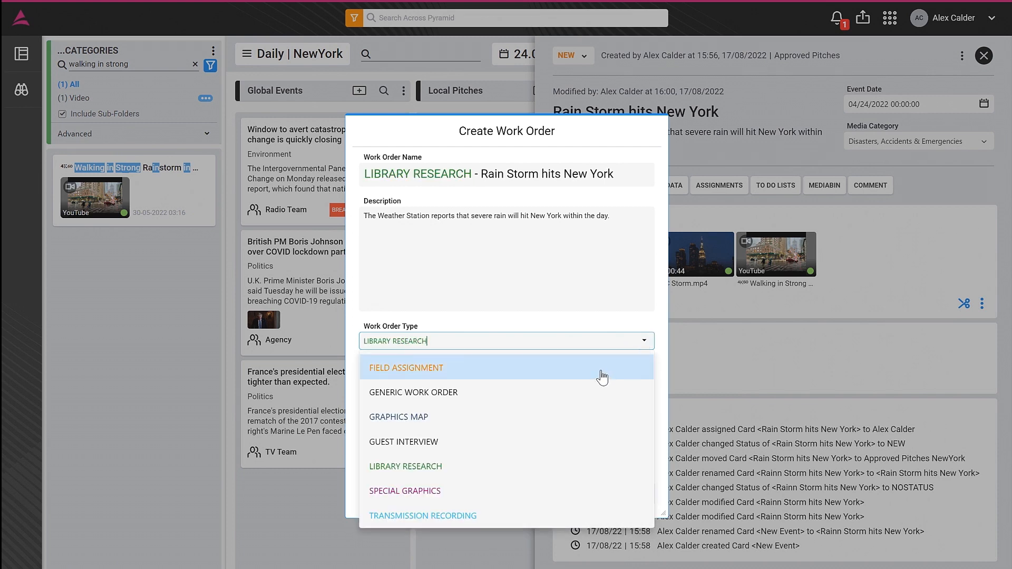
left_click(406, 367)
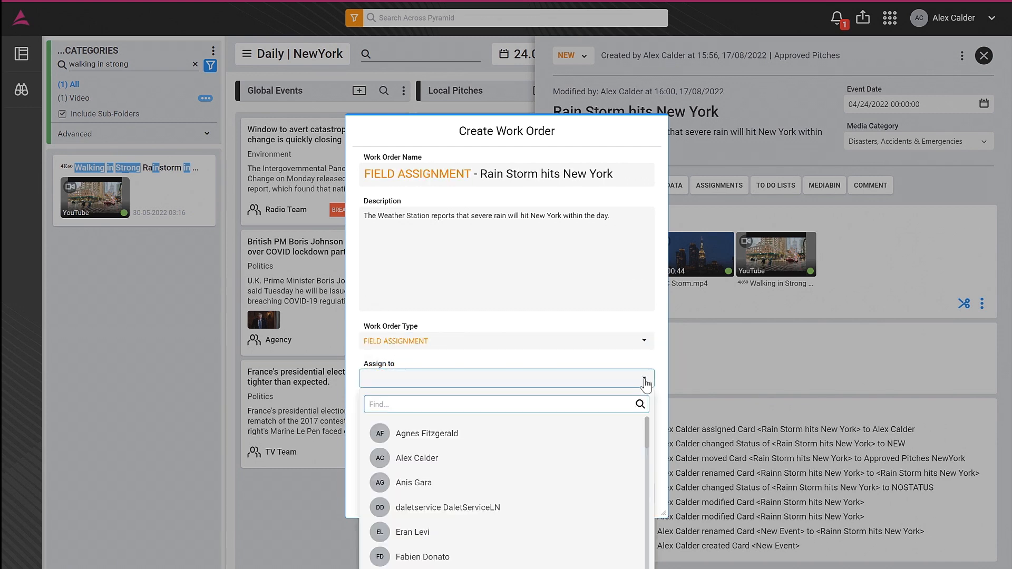
left_click(416, 458)
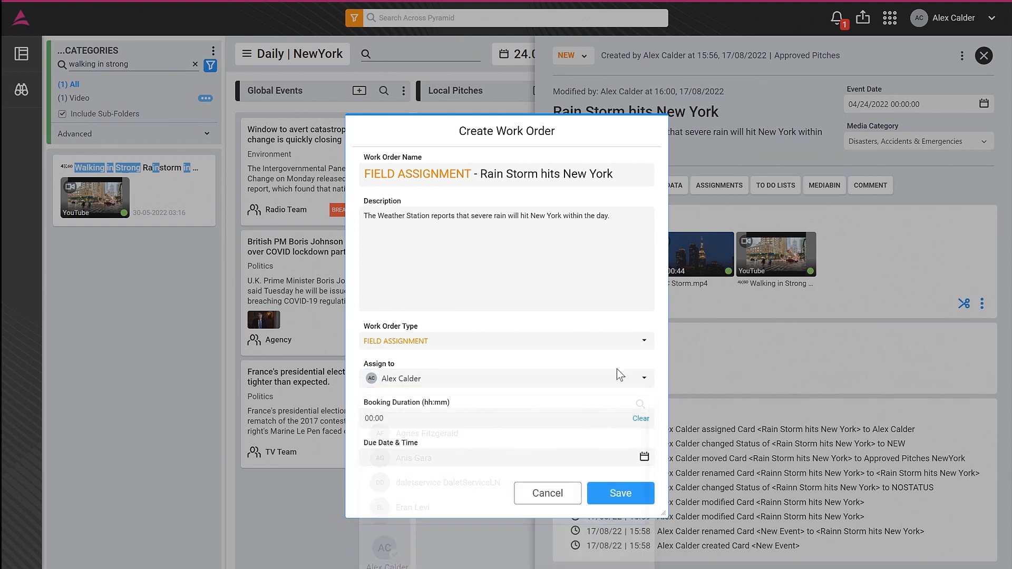
left_click(373, 419)
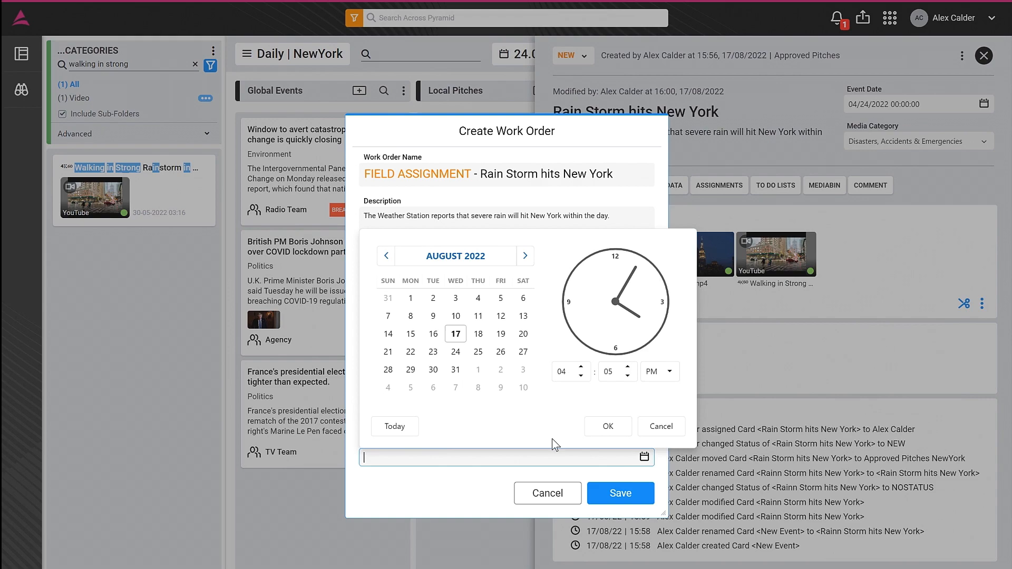
left_click(607, 426)
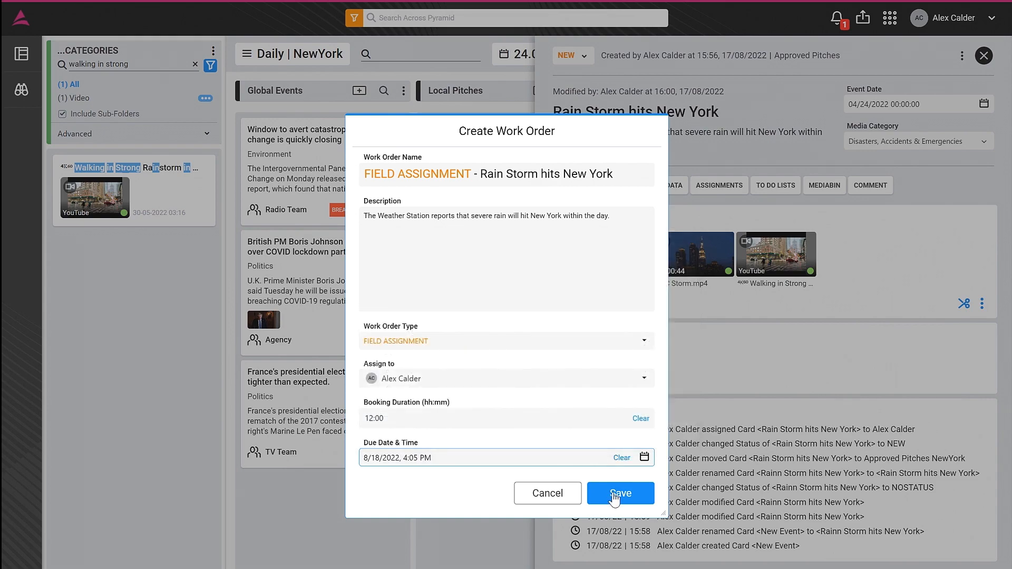
left_click(619, 492)
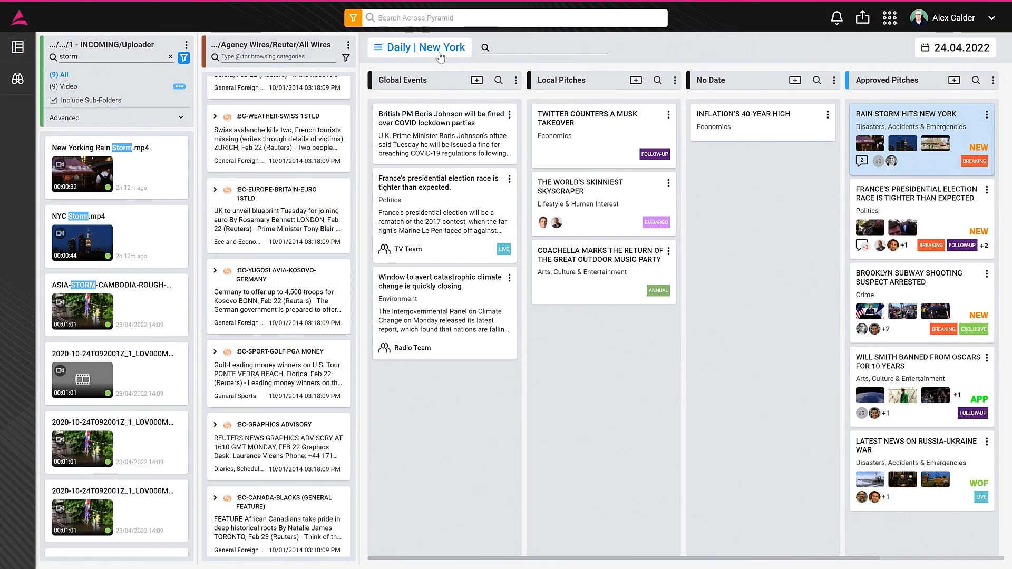
- Check the Work Orders board, return to Daily | New York and reopen the Rain Storm story
left_click(420, 48)
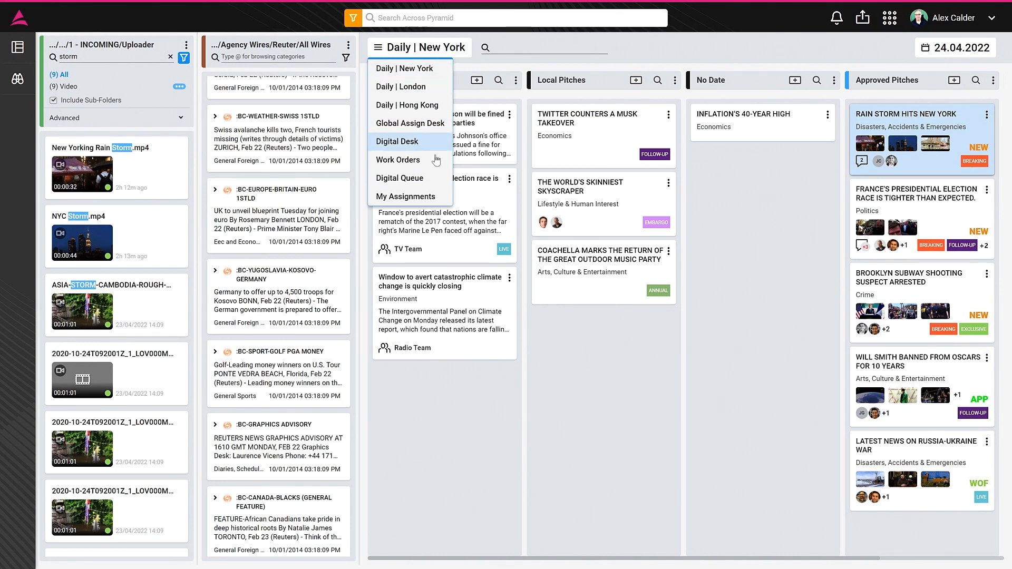
left_click(398, 159)
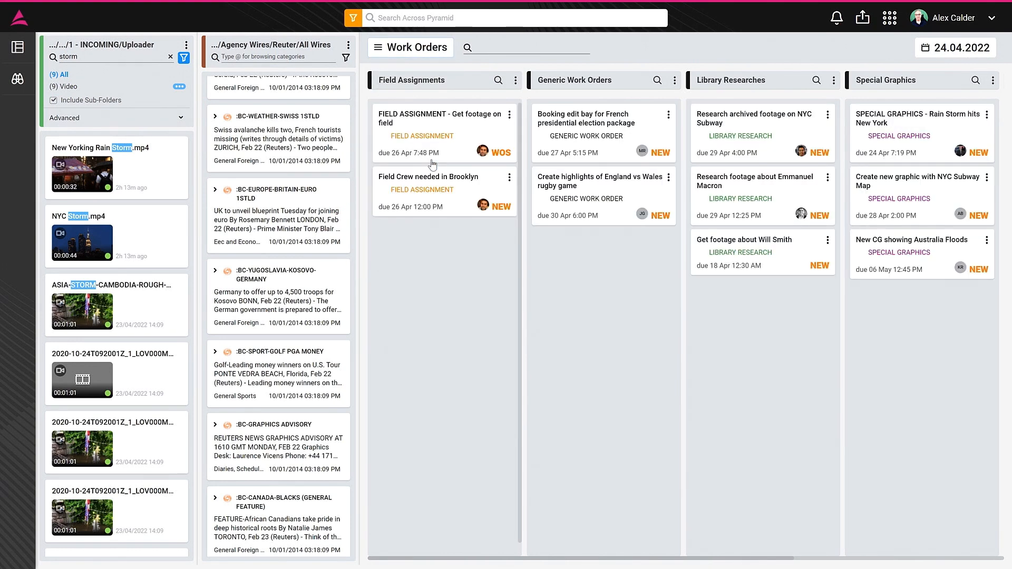
mouse_move(418, 158)
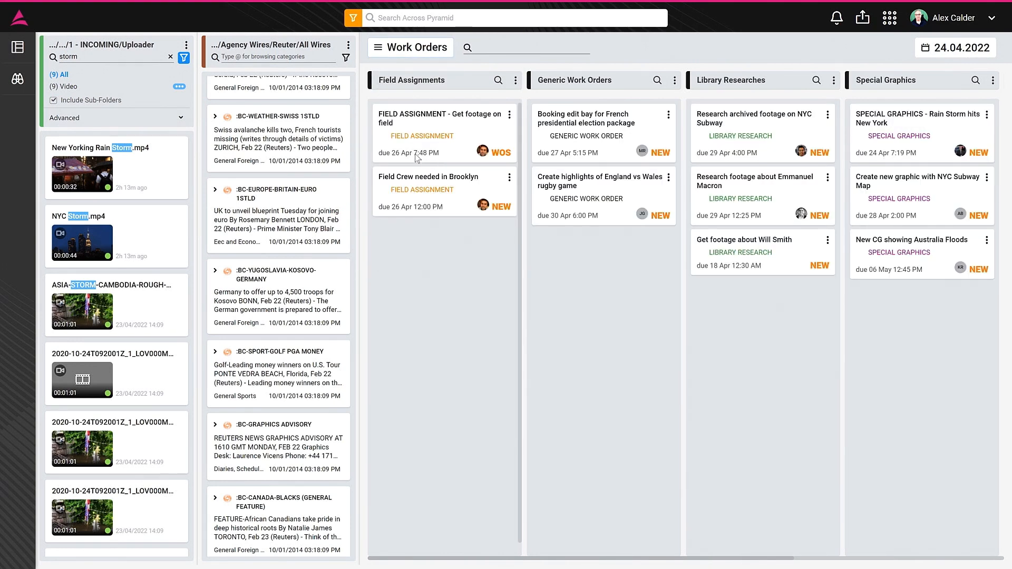
left_click(410, 48)
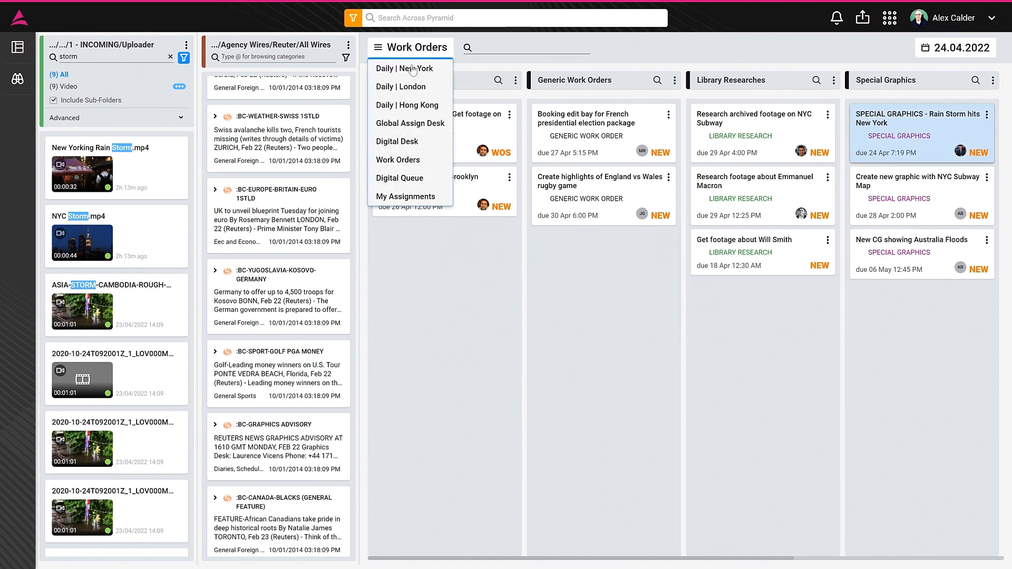
left_click(404, 68)
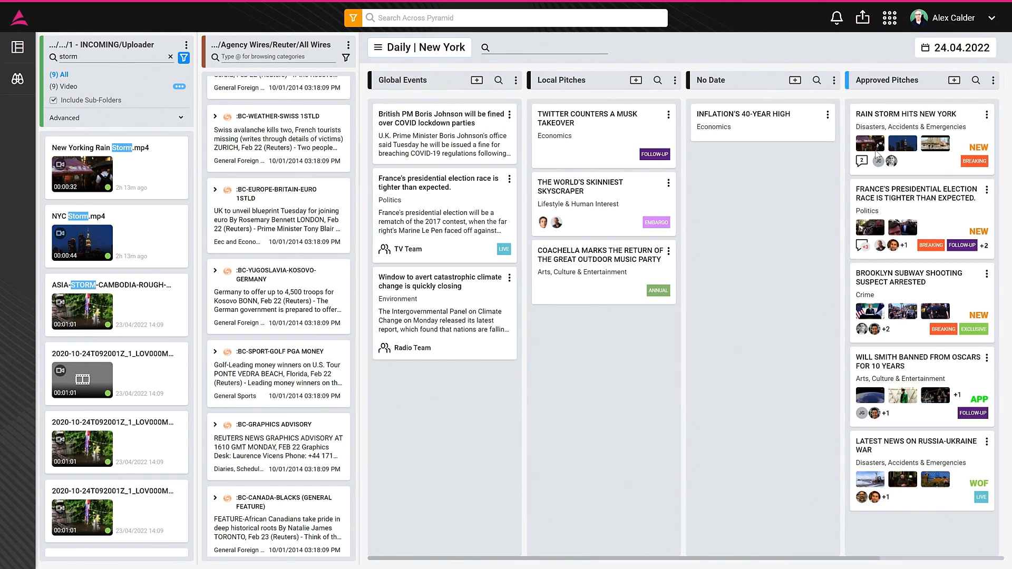
left_click(913, 114)
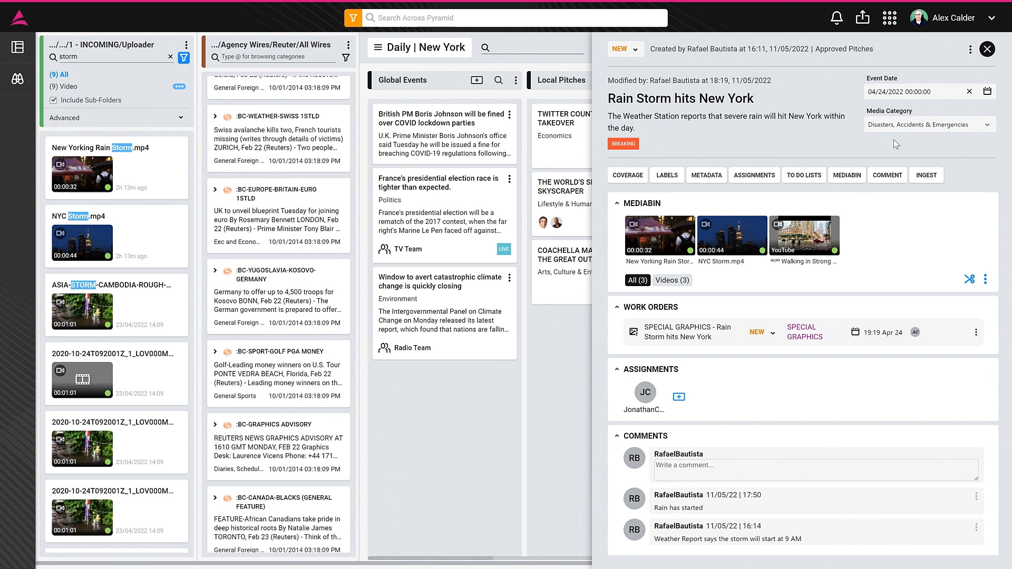
- Show the My Assignments board with the Rain Storm story beside the Morning News rundown
left_click(678, 397)
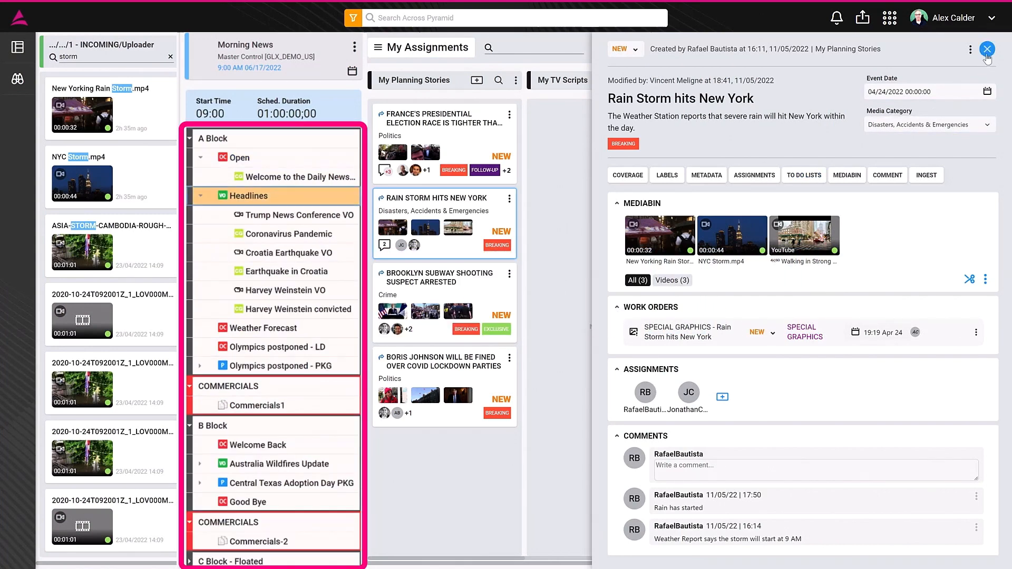
left_click(986, 49)
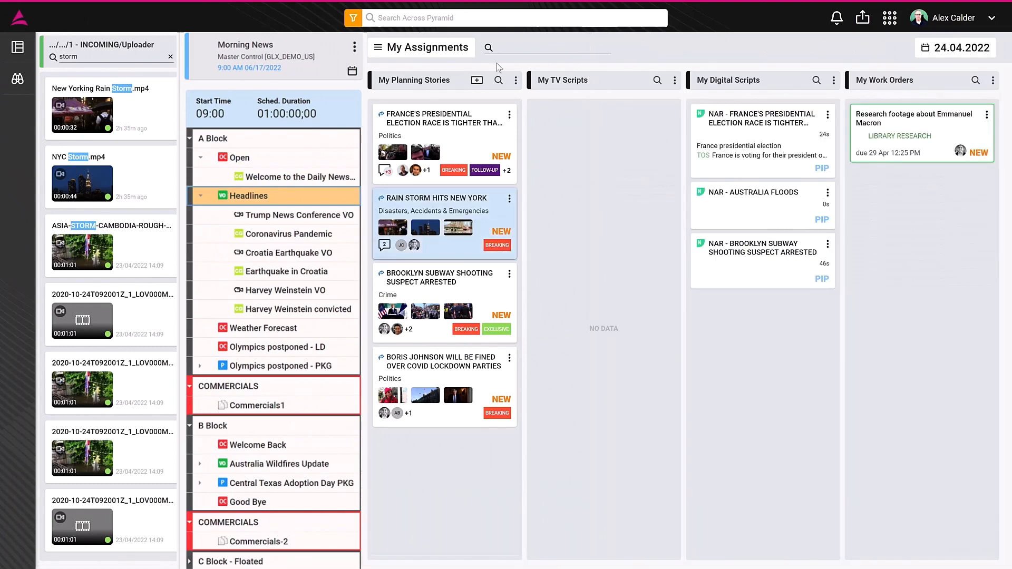
left_click(421, 48)
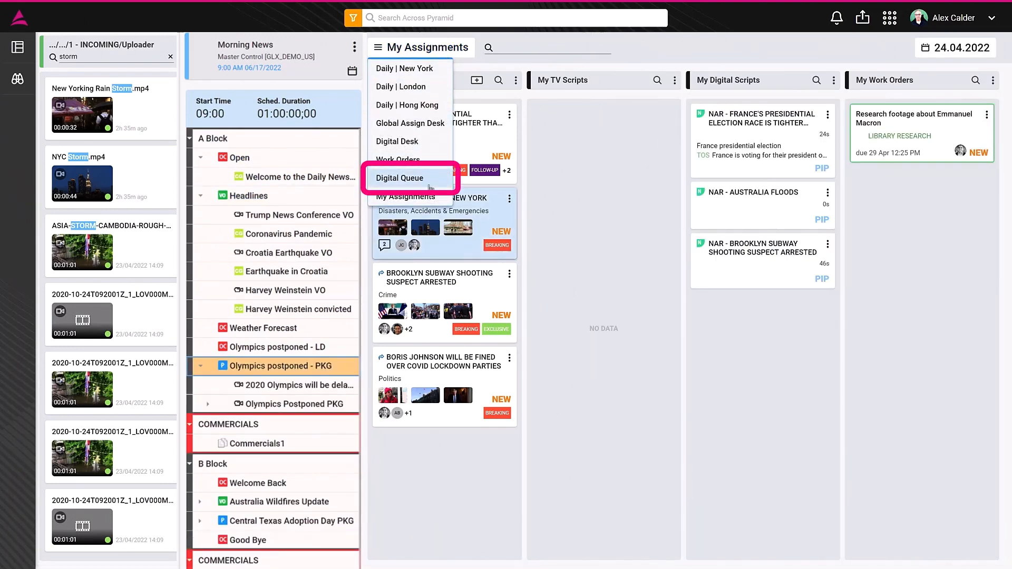
left_click(401, 177)
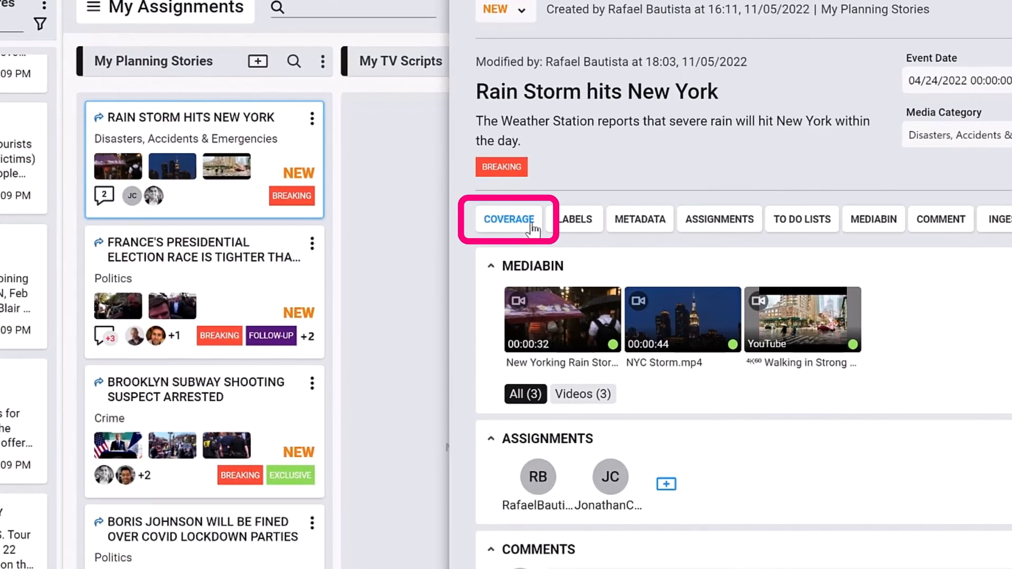
- Show the Coverage angle and work-order choices for the Rain Storm story
left_click(508, 219)
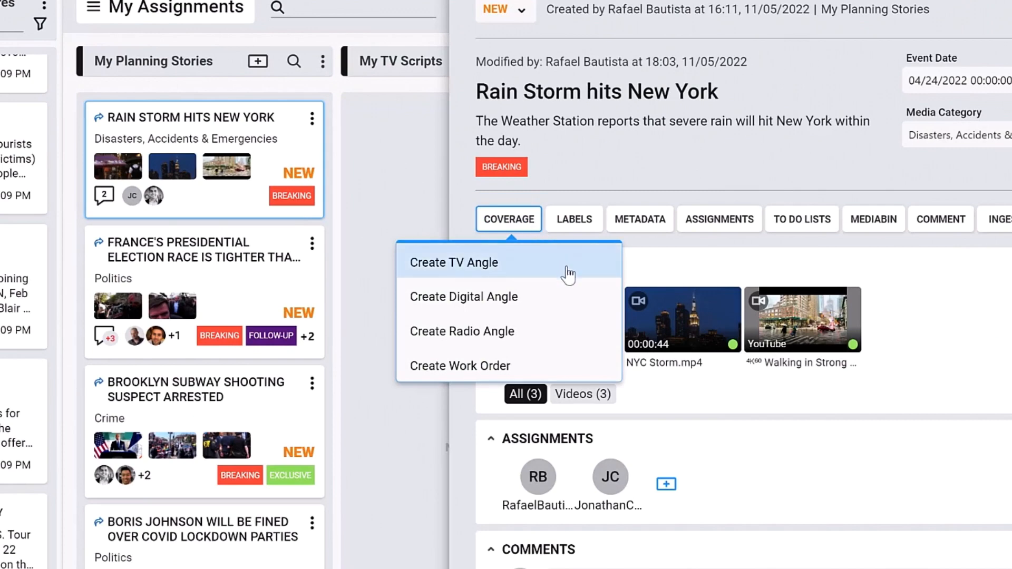
mouse_move(571, 378)
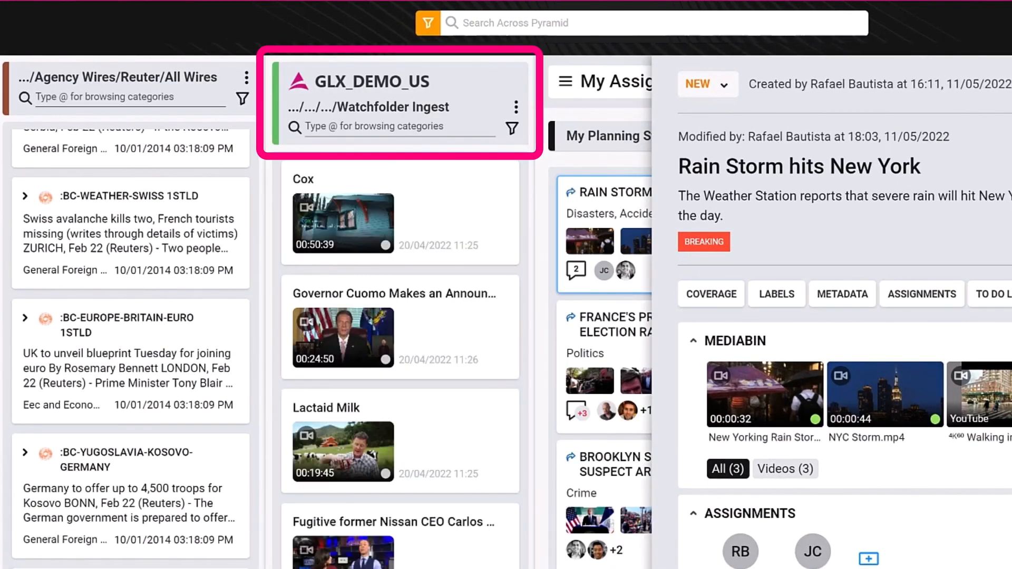
mouse_move(402, 286)
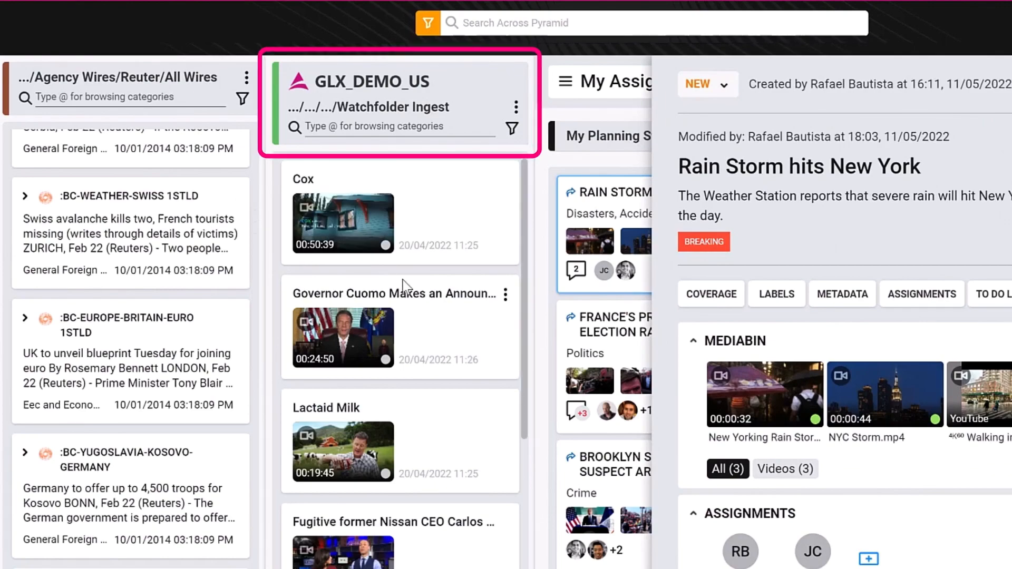